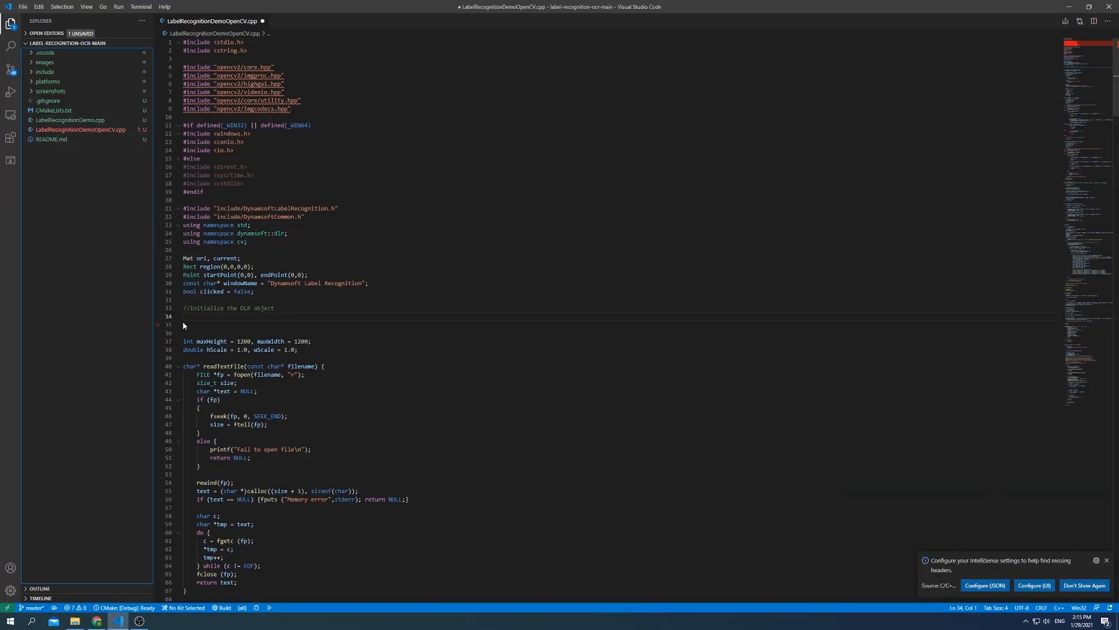
Declare the recognizer as 'CLabelRecognition dlr;' before the InitLicense call
type("CLabelRecognition dlr;")
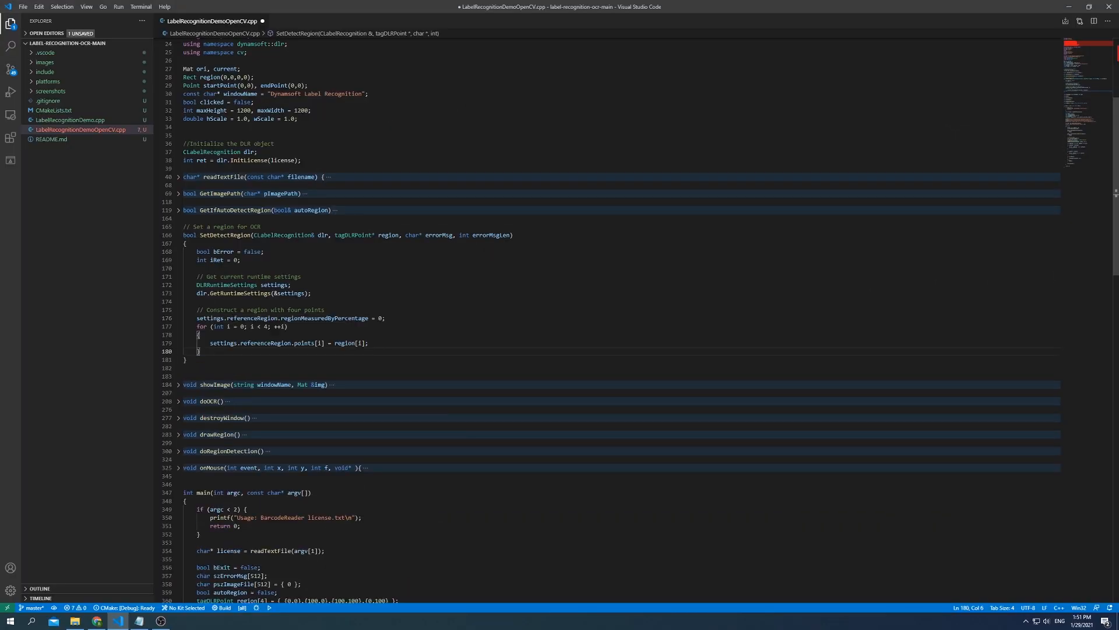
Add the '// Update the runtime settings' comment inside SetDetectRegion
type("// Update the runtime settings")
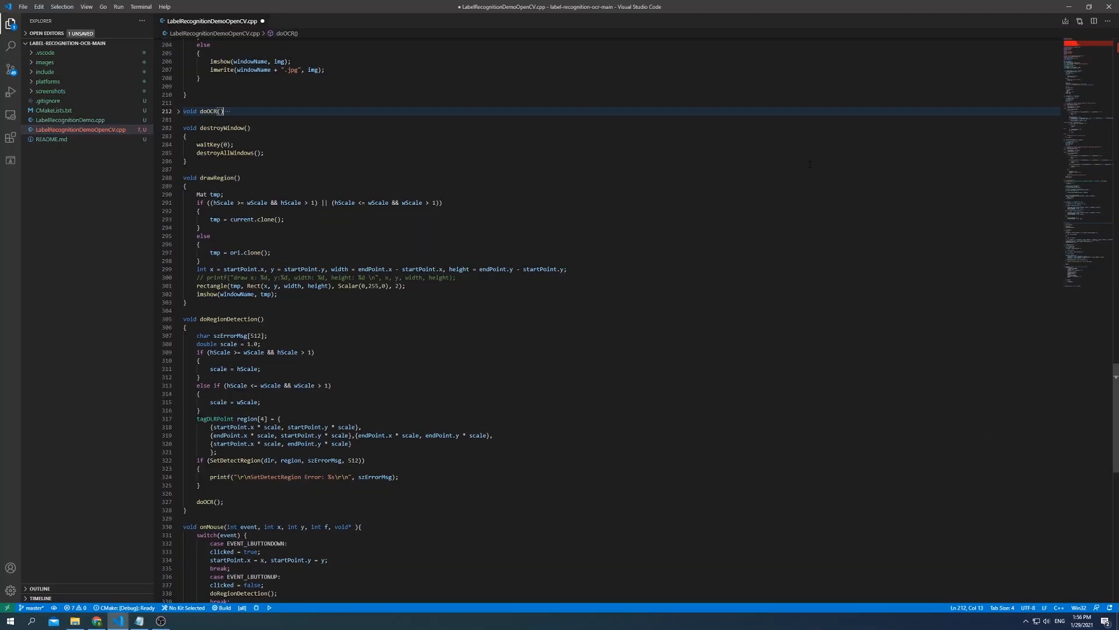
Have doOCR store dlr.RecognizeByBuffer(&data, "") into errorCode under the //Call API comment
left_click(177, 111)
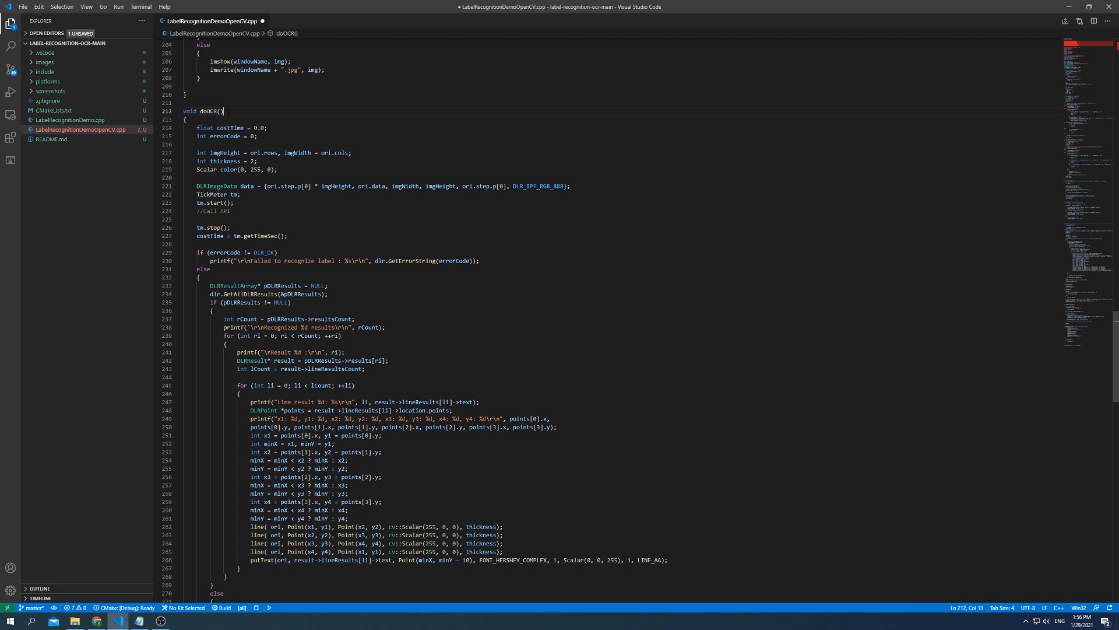
type("errorCode = dlr.RecognizeByBuffer(&data, \"\");")
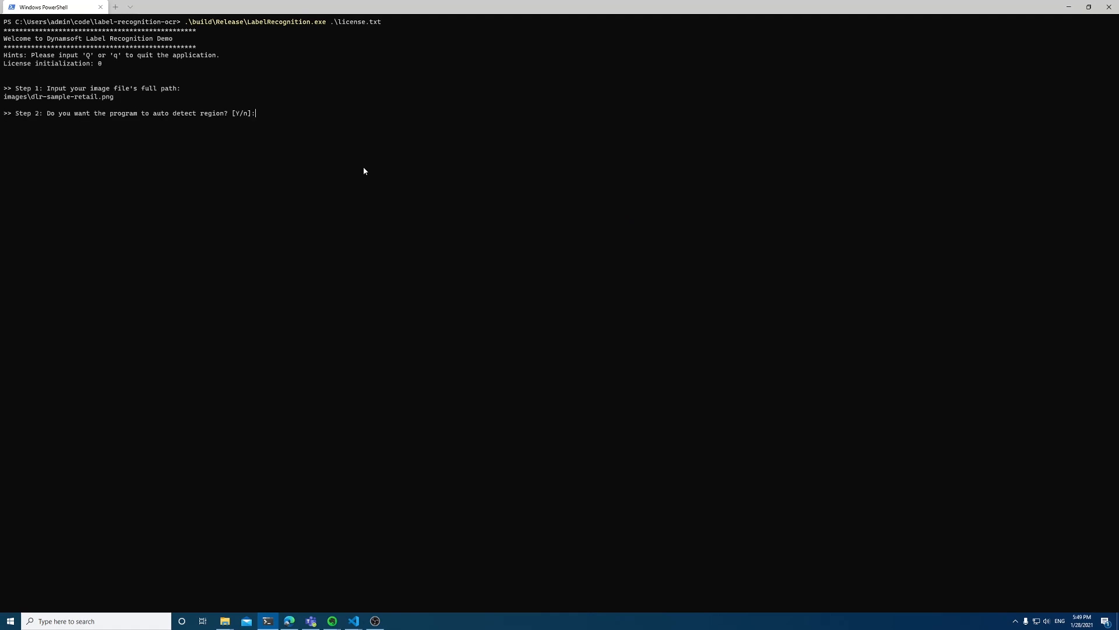
Answer 'n' to the demo's auto-detect region prompt for the sample retail image
type("n")
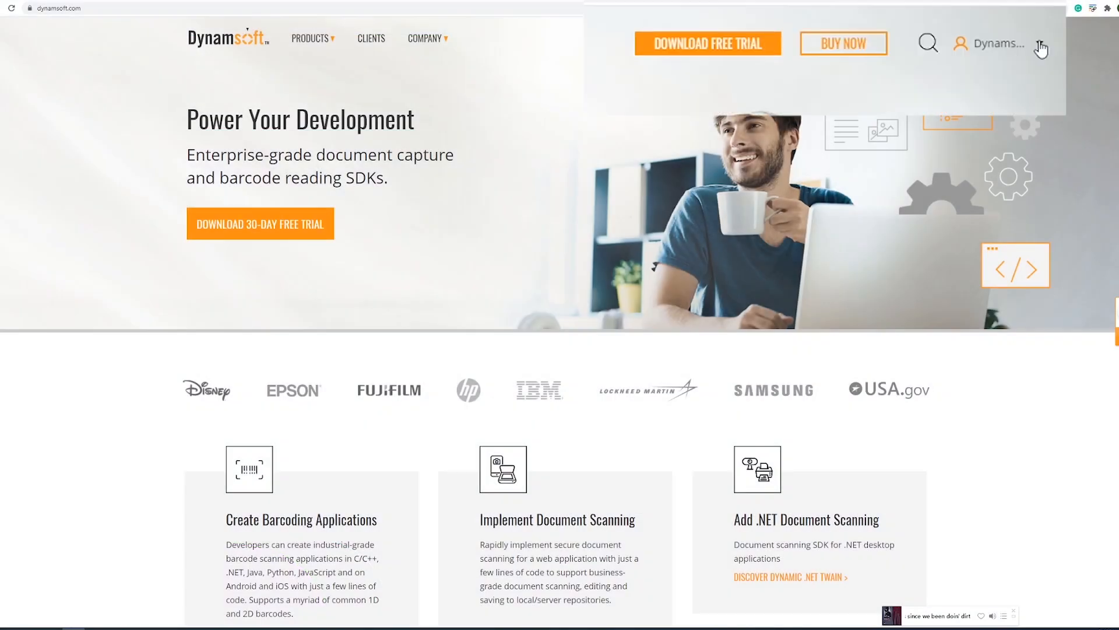
Request a new Label Recognition trial license in the Customer Portal and copy its key
left_click(993, 43)
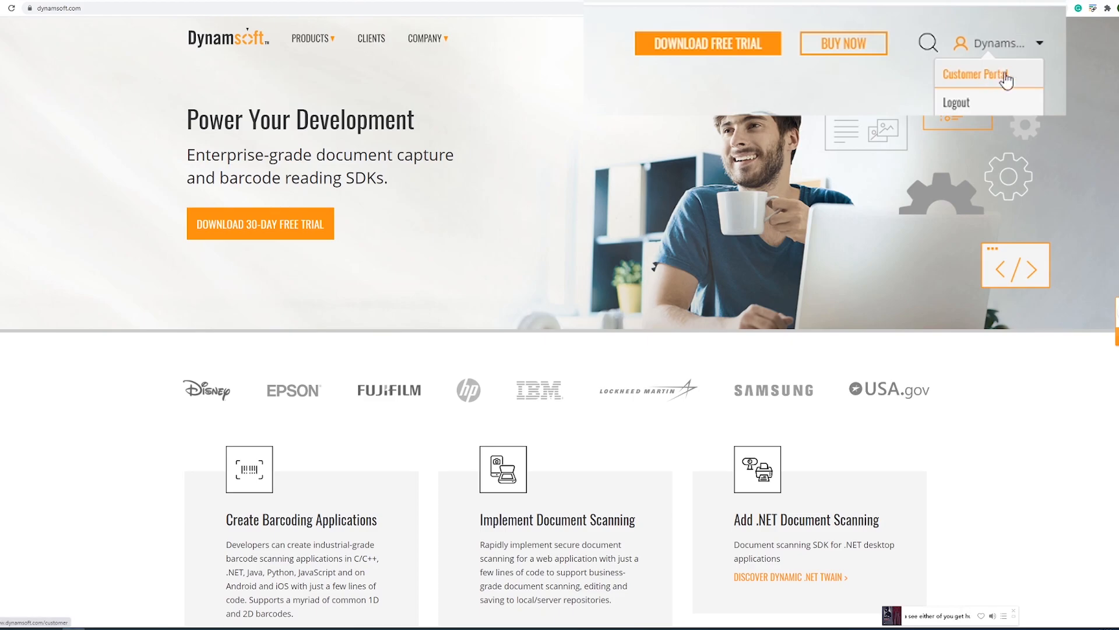
left_click(982, 73)
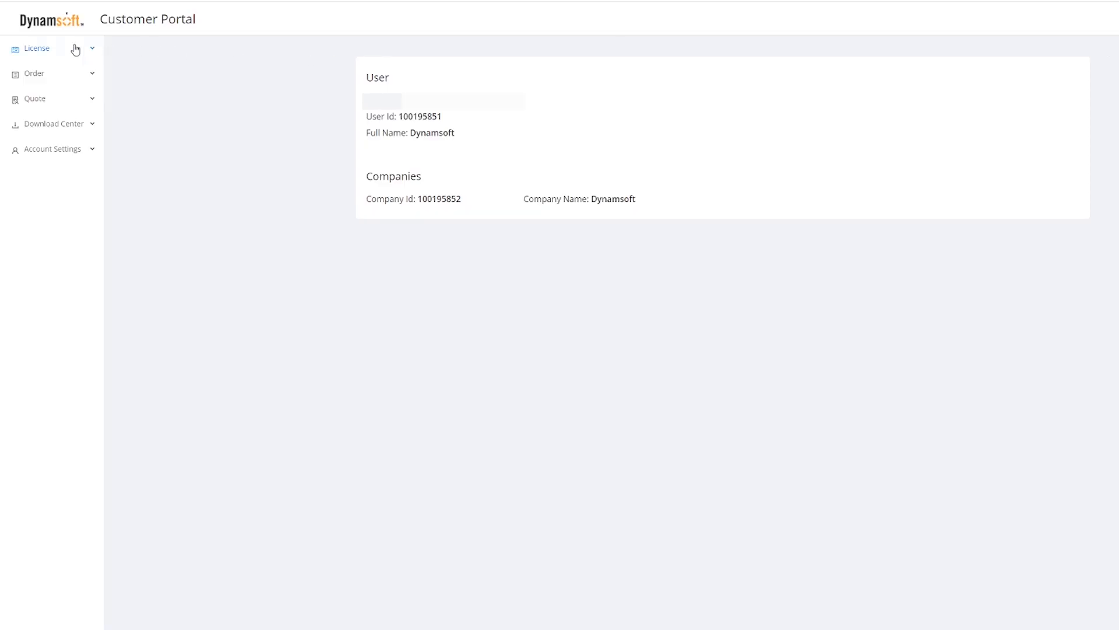
left_click(36, 47)
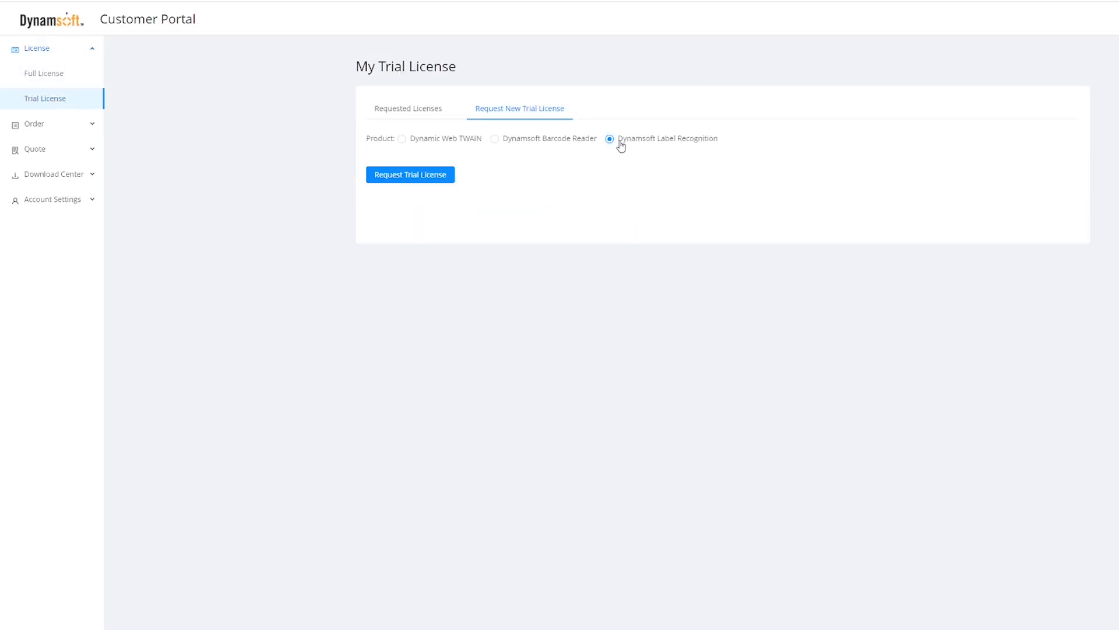
left_click(410, 174)
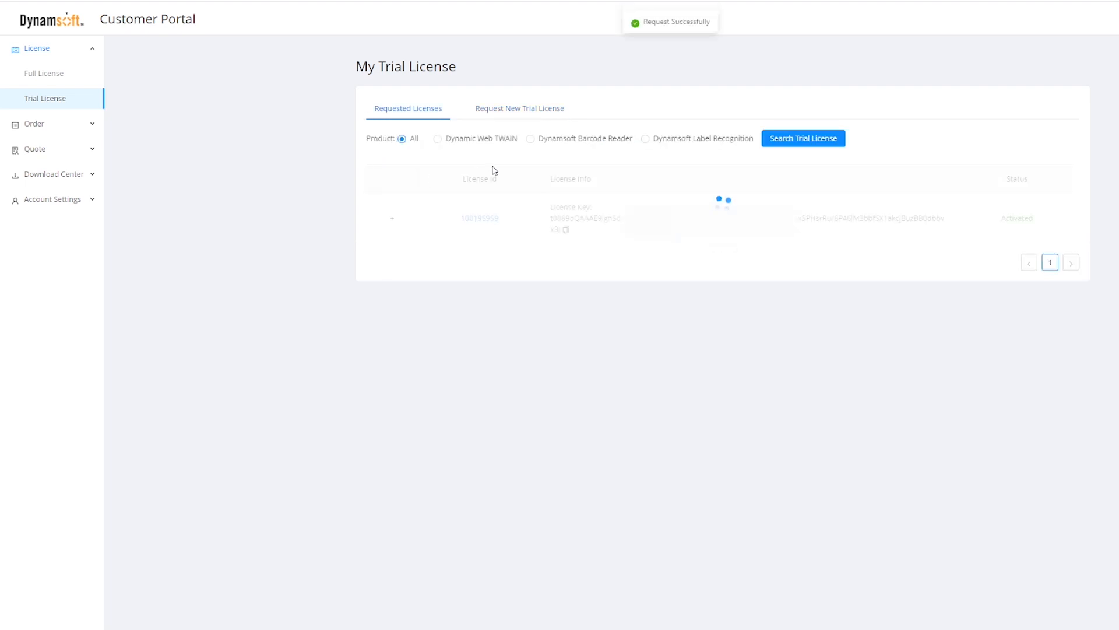
left_click(565, 231)
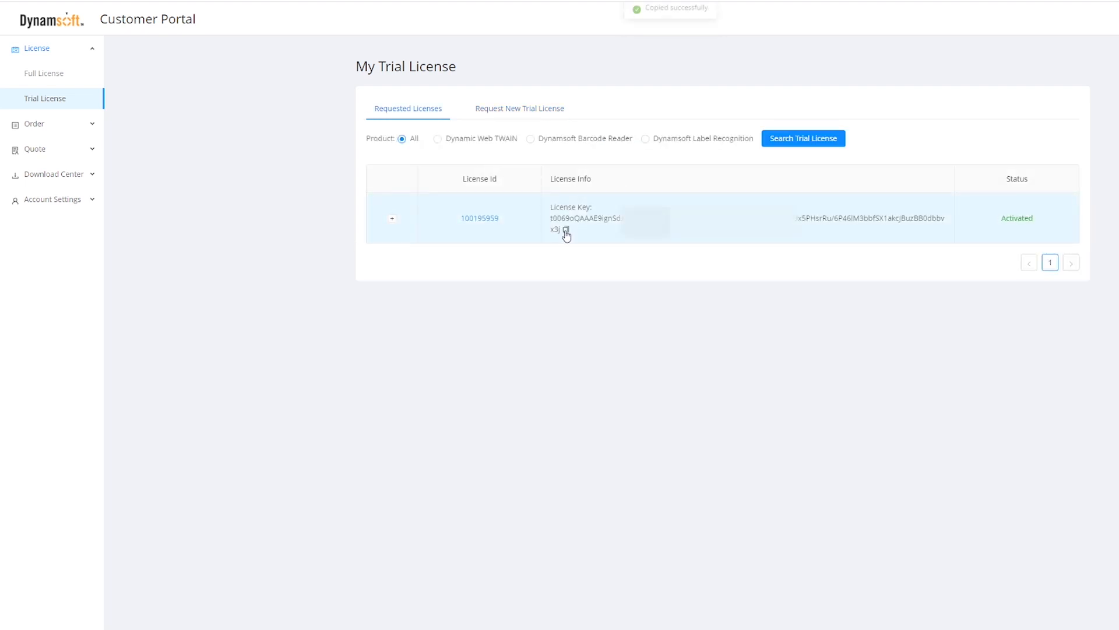